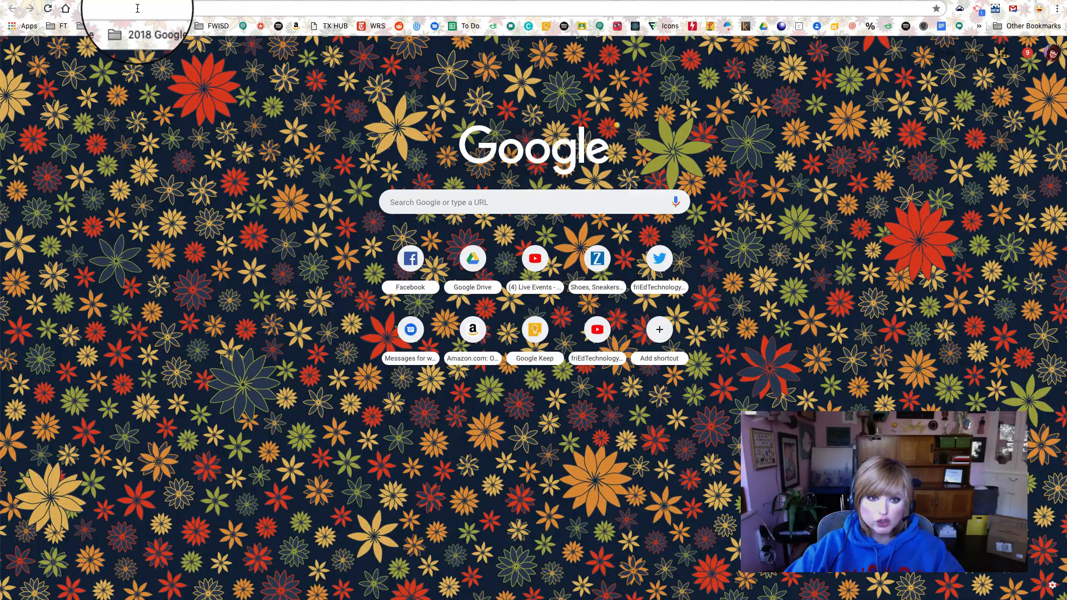
- Go to drive.google.com so the My Drive page replaces the new-tab page
click(473, 258)
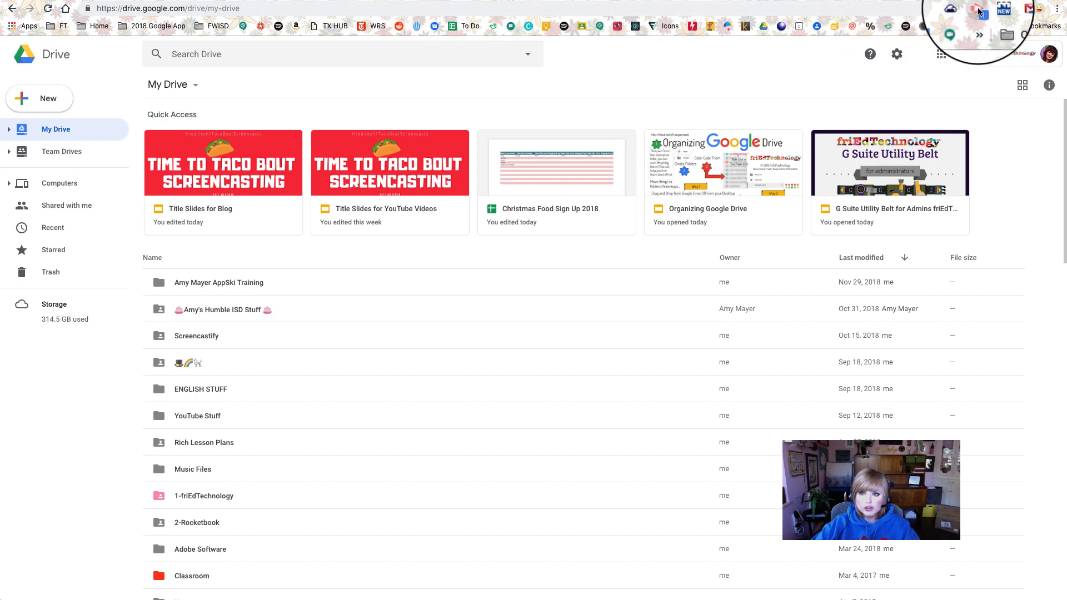
- Set the Screencastify panel to record the desktop with Embed Webcam switched off
click(978, 10)
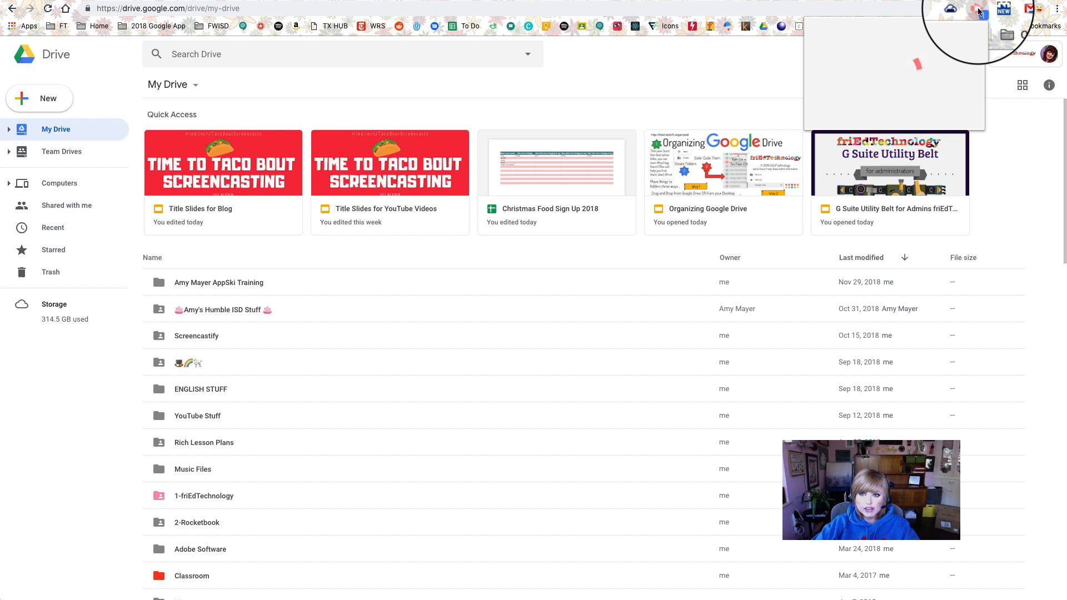
click(977, 9)
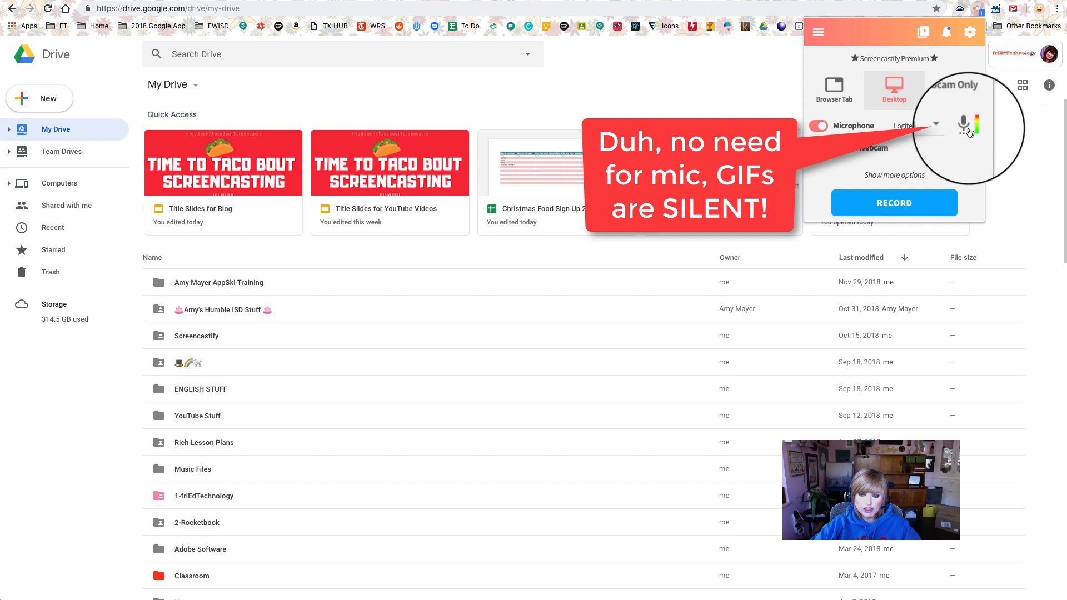
click(818, 124)
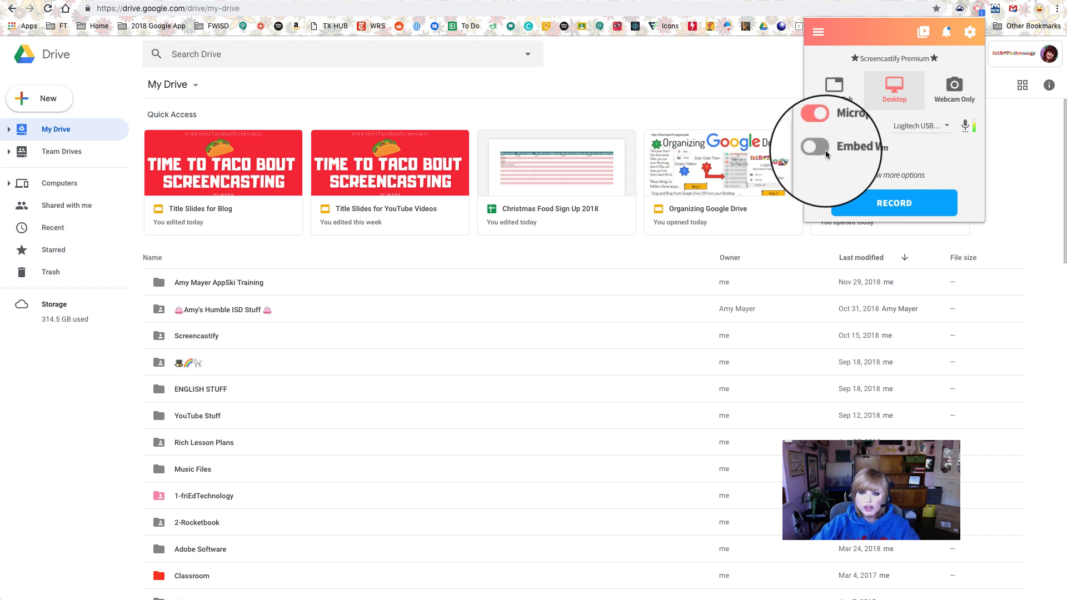
click(894, 176)
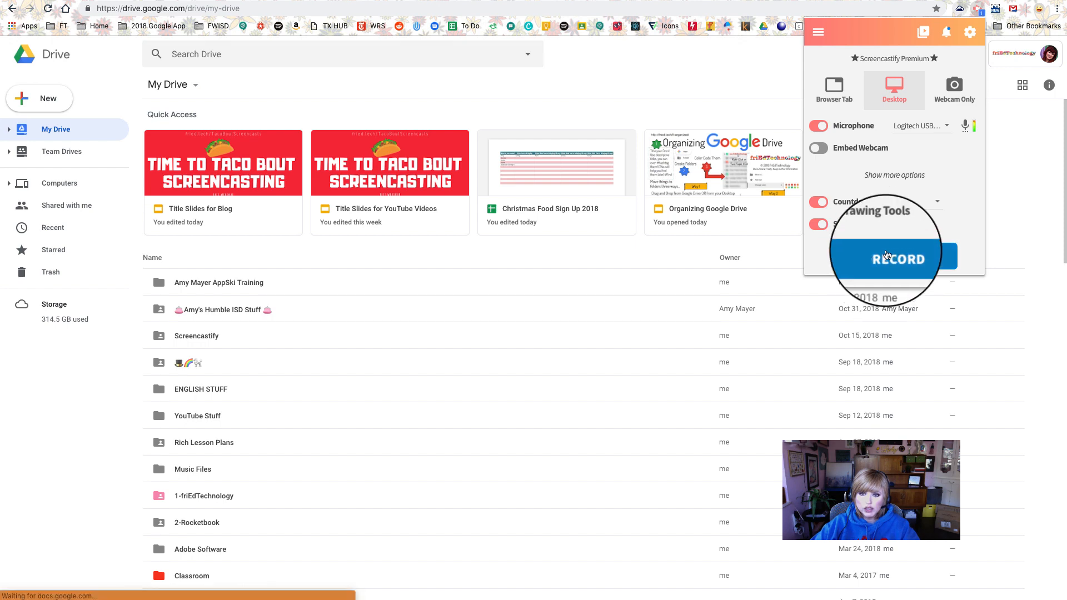
- Start recording and pick the My Drive application window as the only thing to share
click(895, 257)
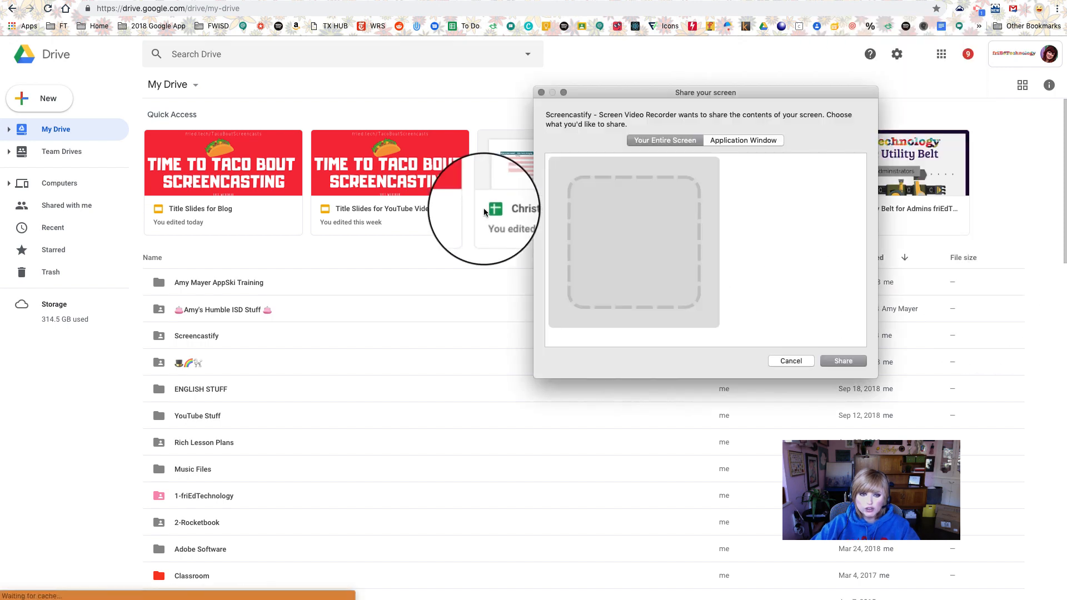
click(743, 140)
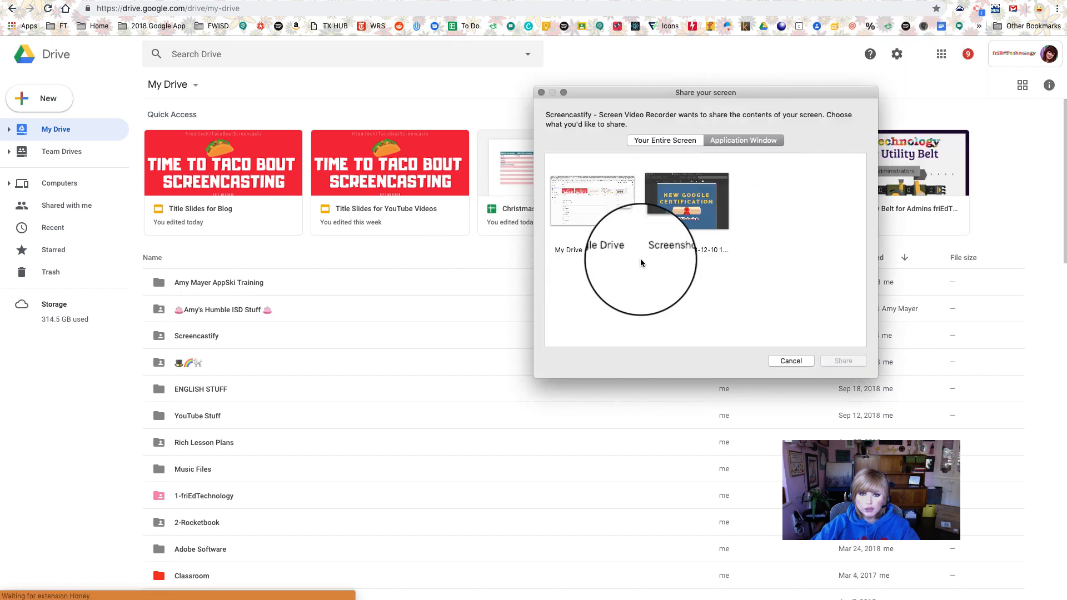
click(592, 200)
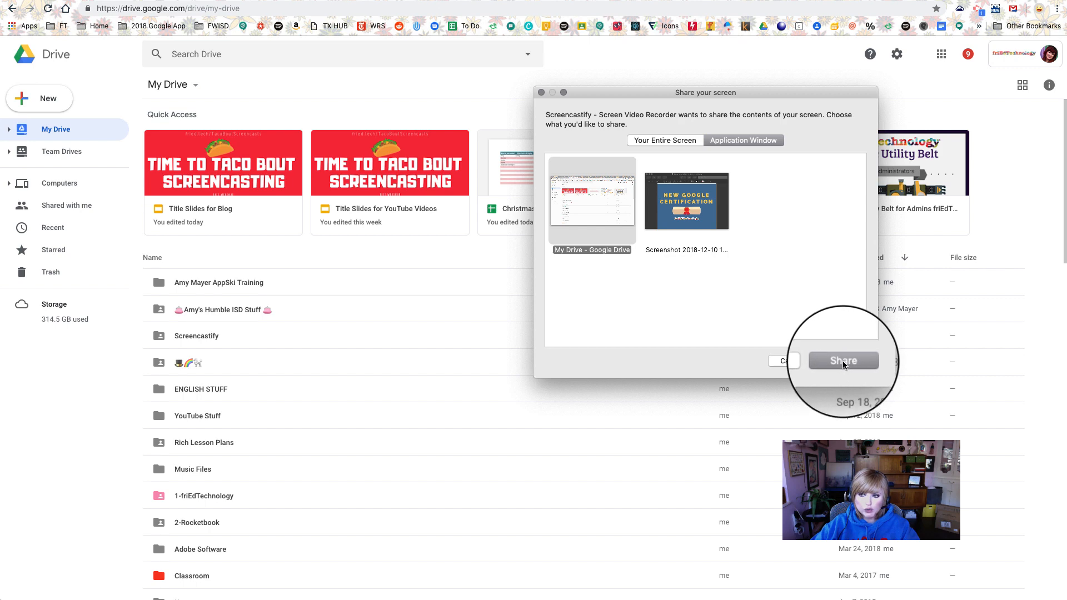
- Record creating a new Slides file from a template in Drive, then end the 51-second recording
click(844, 360)
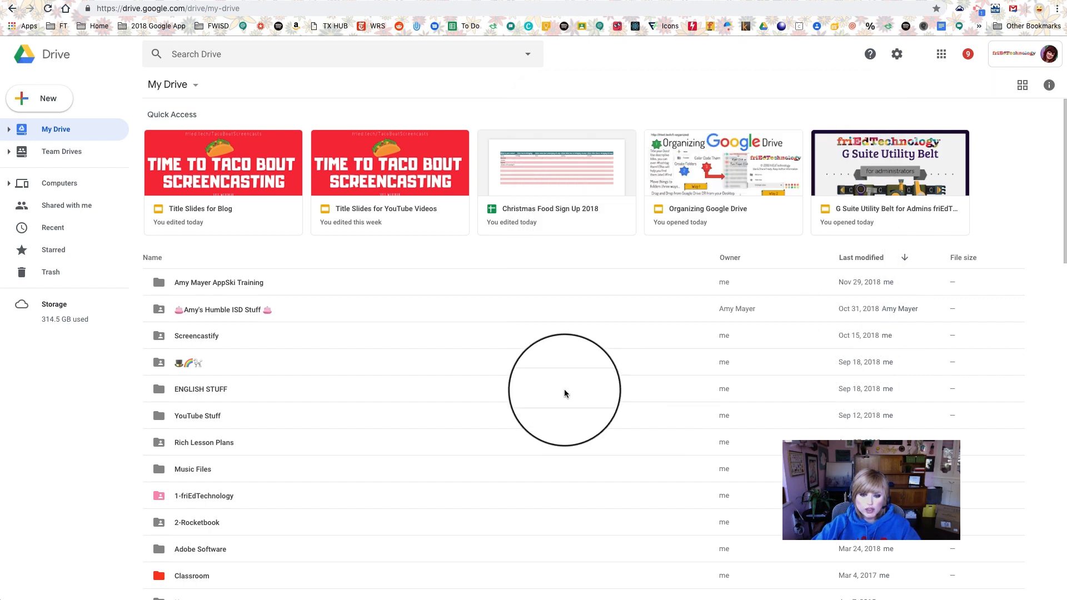
mouse_move(568, 364)
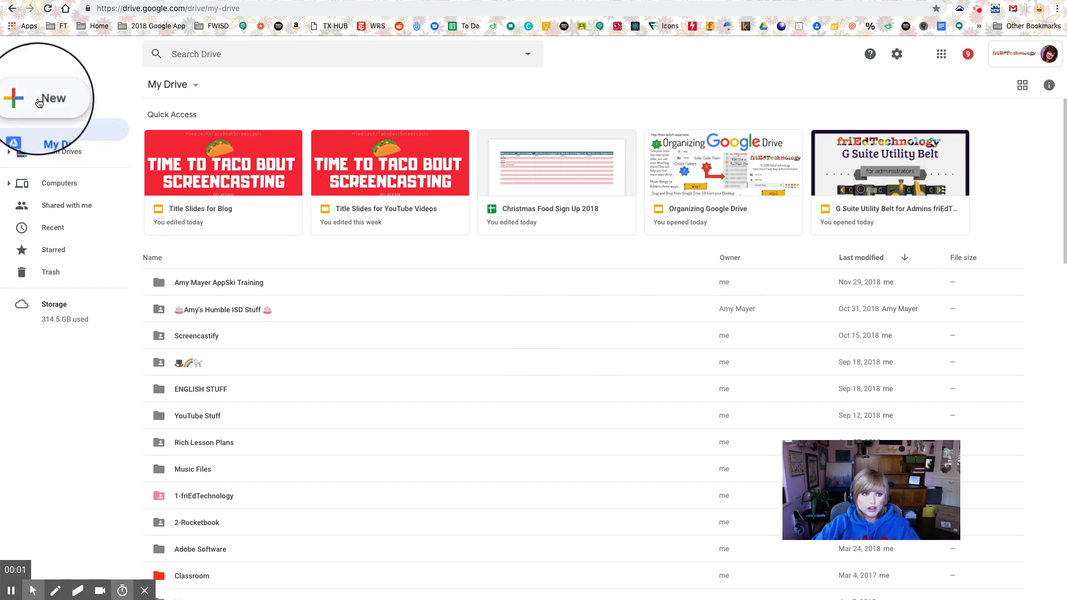
click(40, 99)
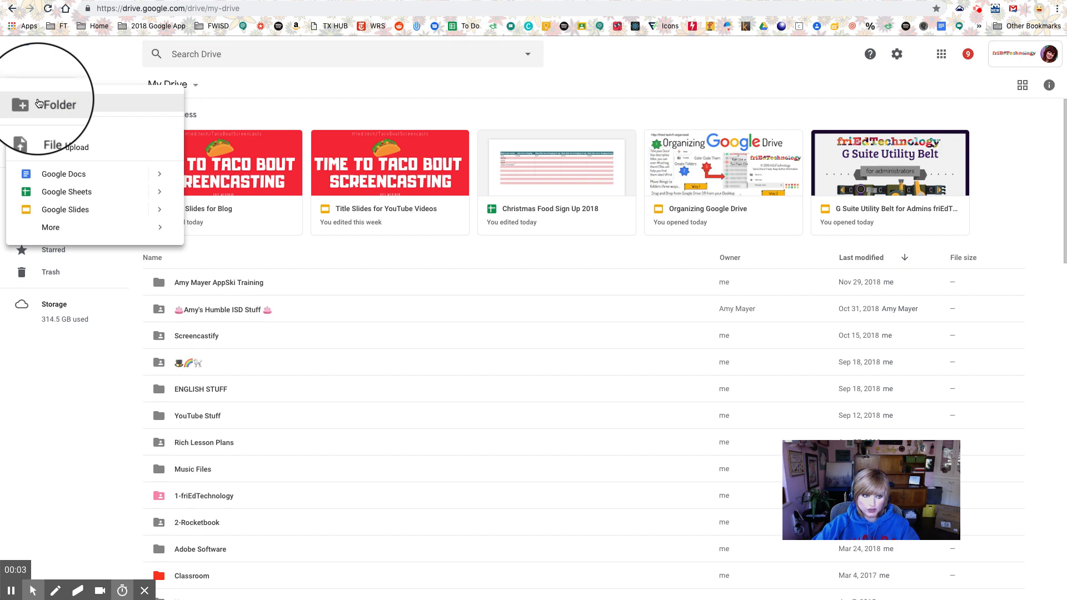
mouse_move(160, 212)
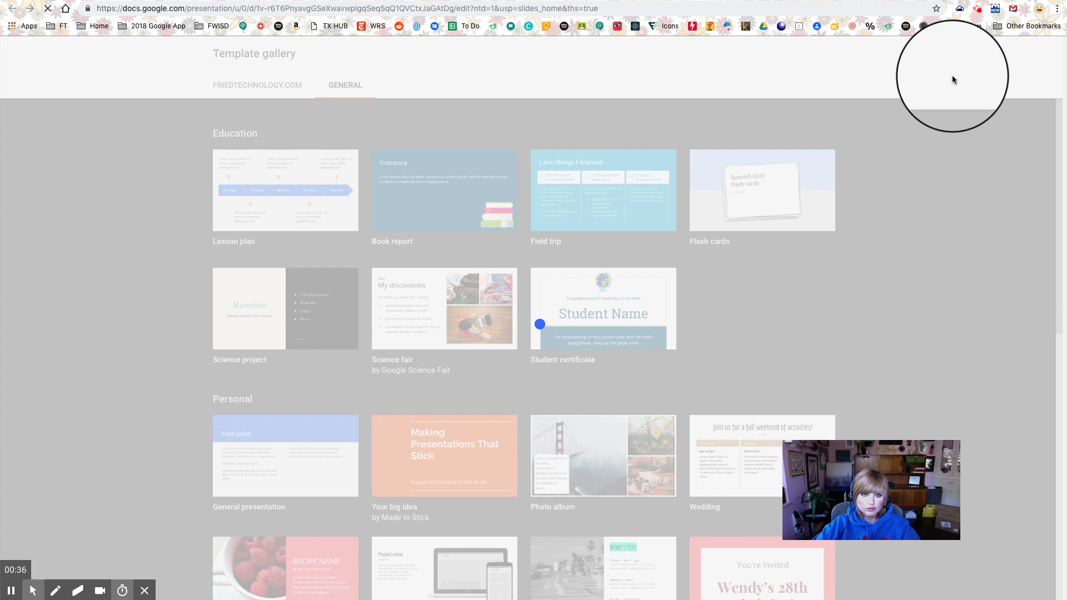
click(602, 309)
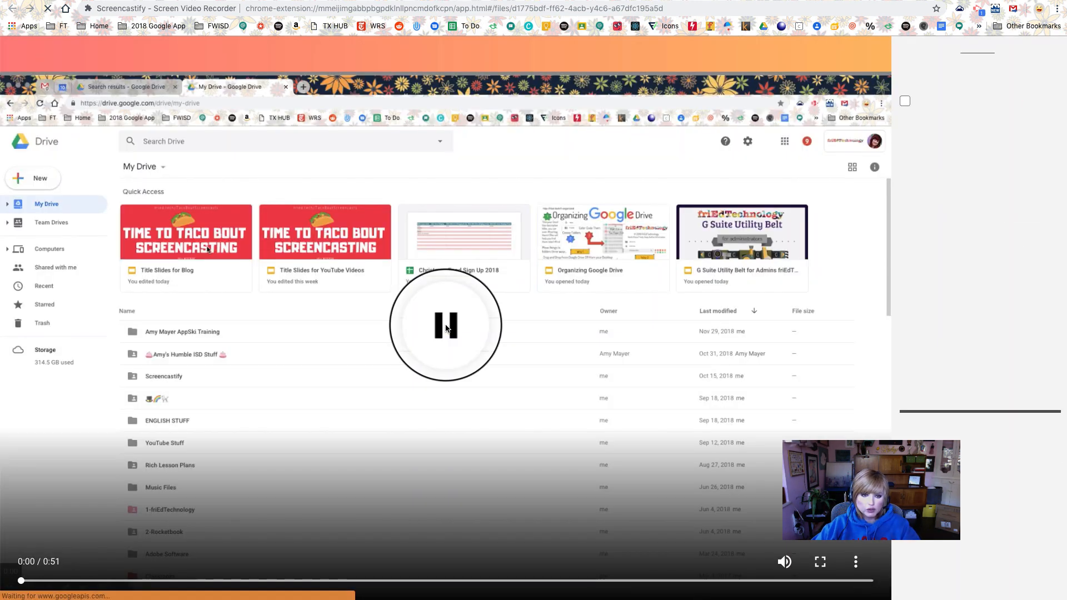
- Pause playback and load the 51-second recording into the Screencastify Editor
click(446, 327)
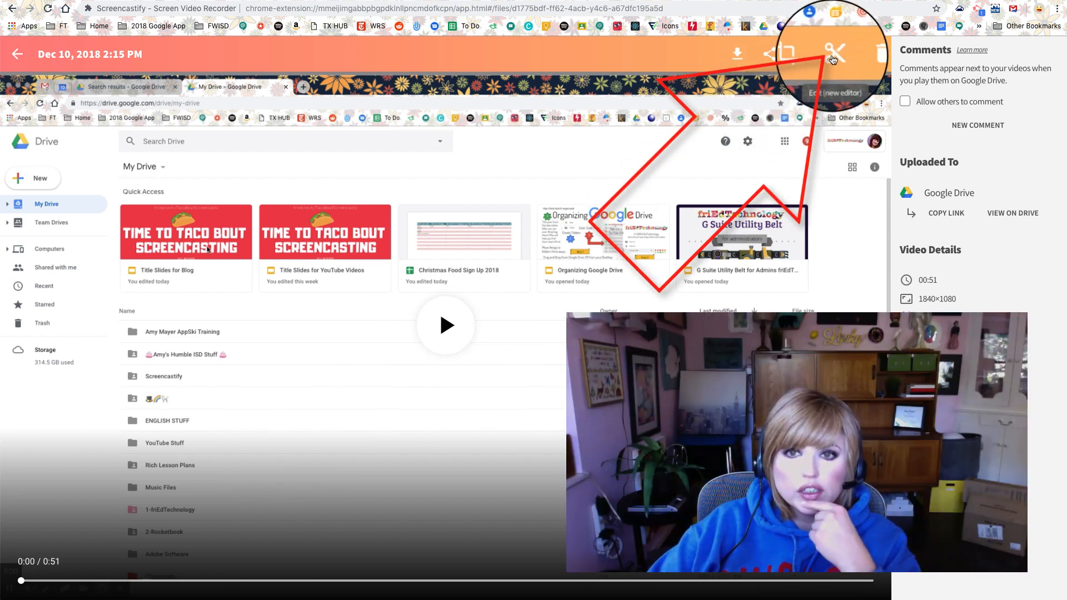
click(833, 50)
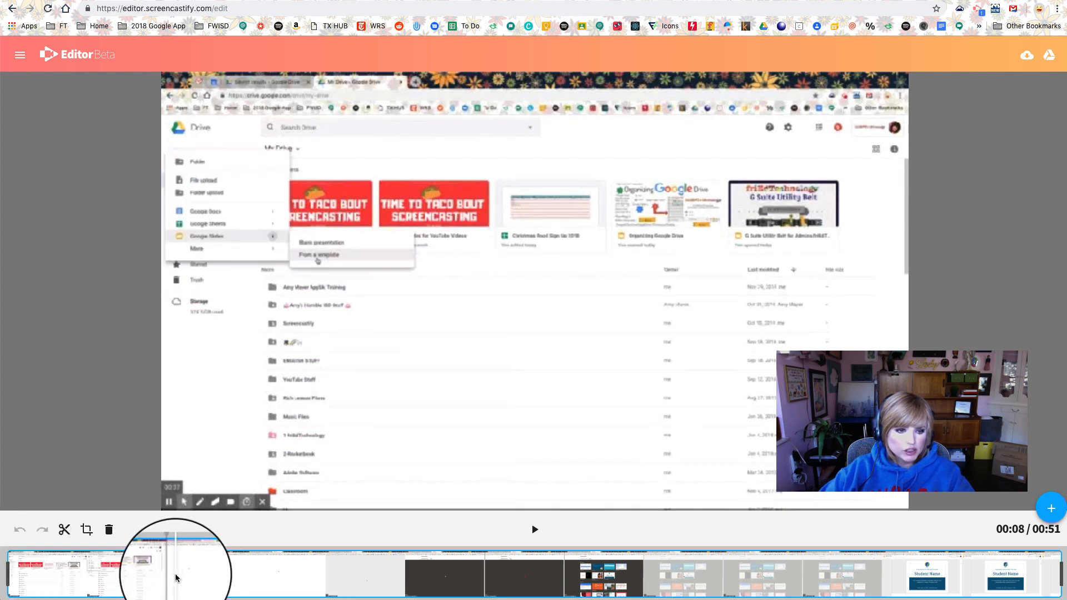
- Split the clip around the blank stretch near 18 seconds so the dark middle can be cut out
drag(173, 562, 391, 561)
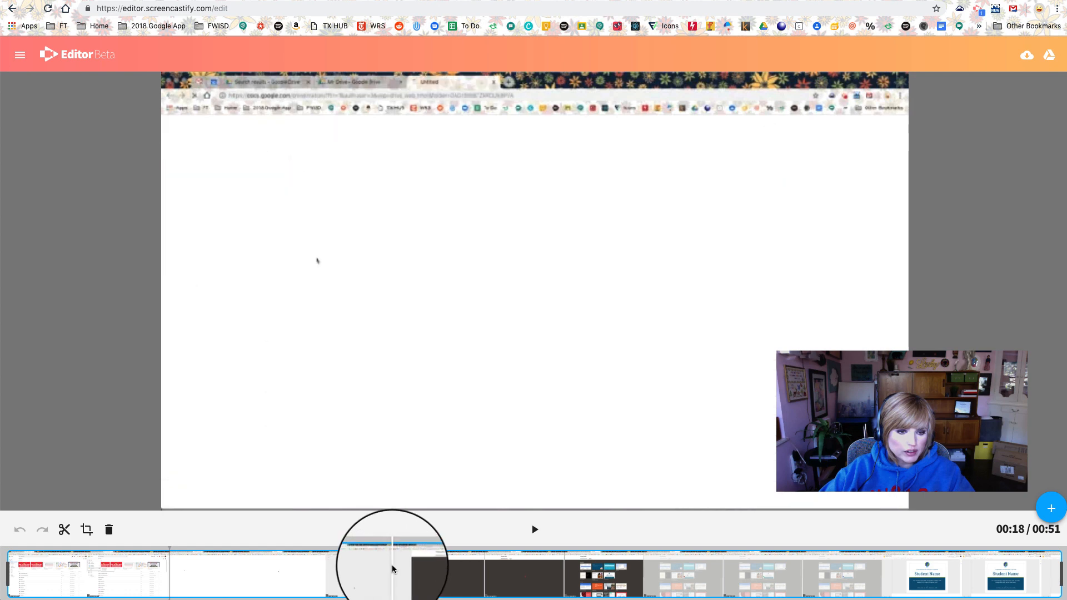
drag(391, 554, 565, 555)
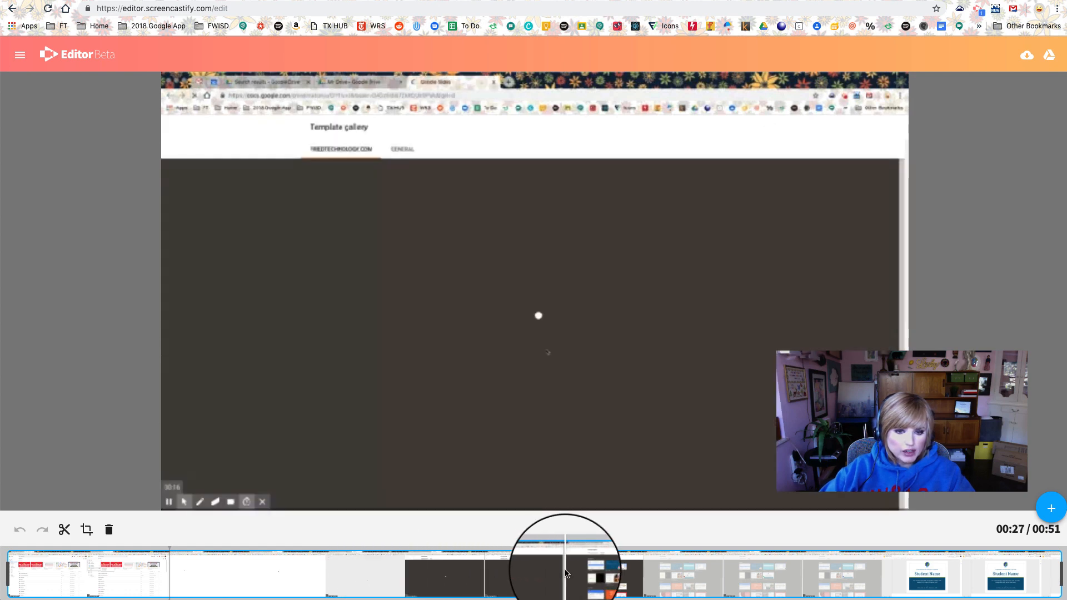
click(402, 151)
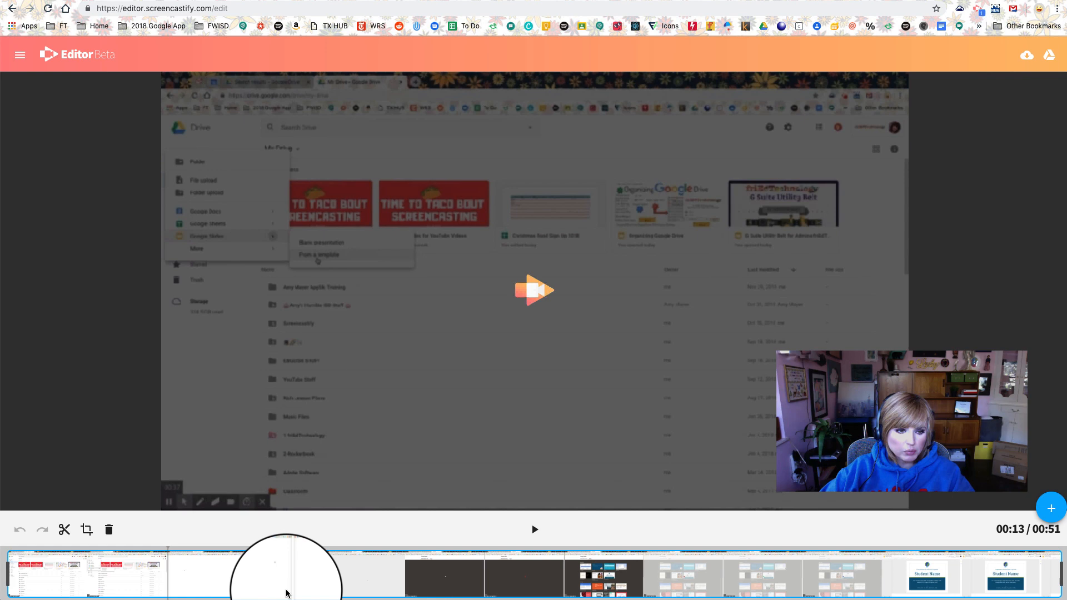
drag(286, 578, 551, 578)
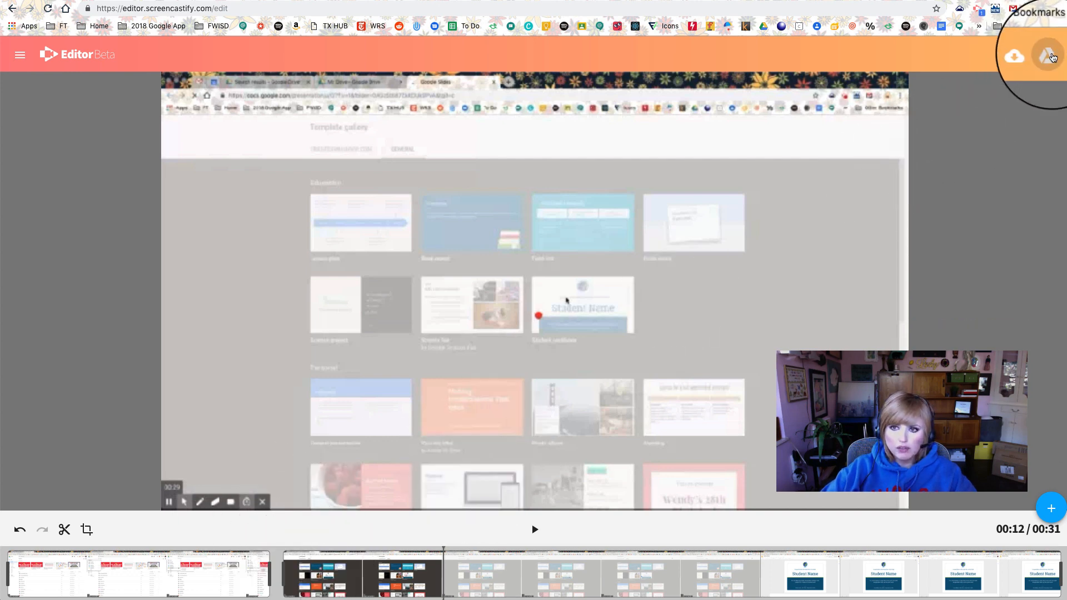
- Save the trimmed 31-second video to Google Drive and begin naming it
click(1050, 55)
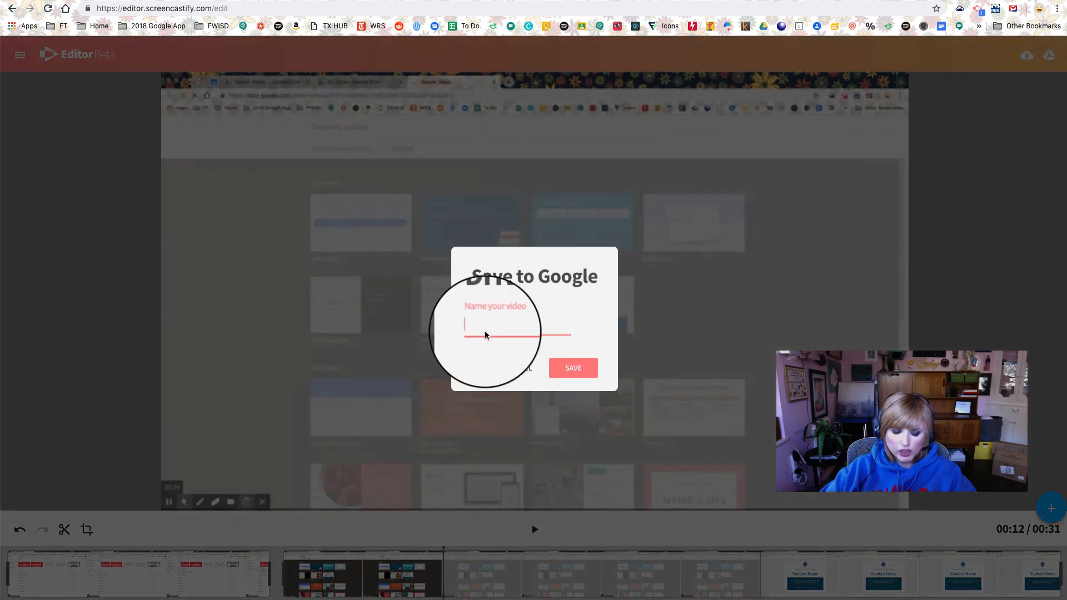
click(573, 368)
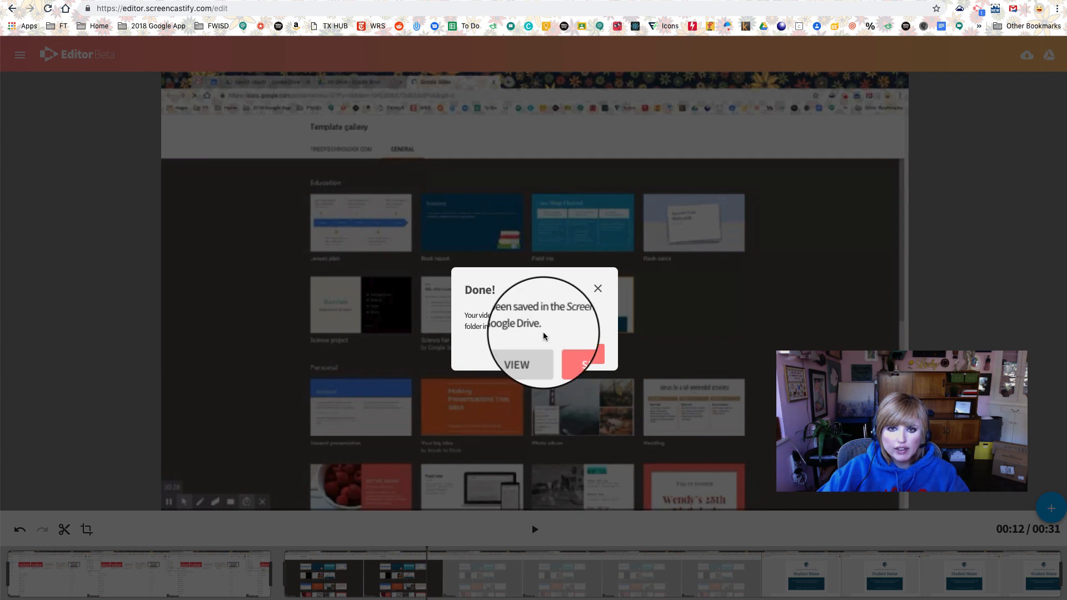
- View the saved recording's page and show its Download MP4 / Export as GIF choices
click(517, 363)
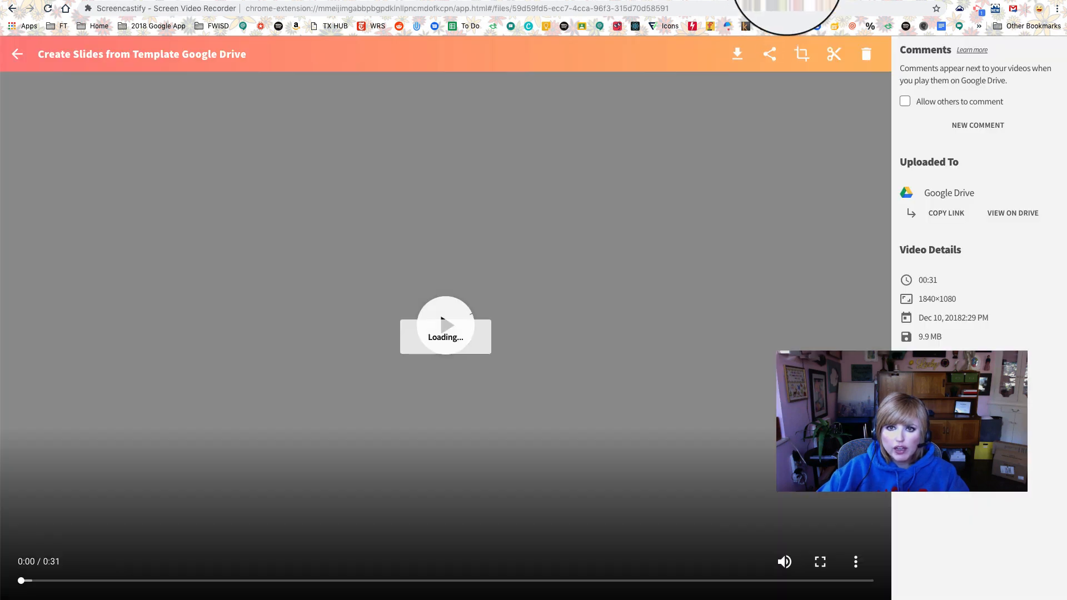
click(446, 325)
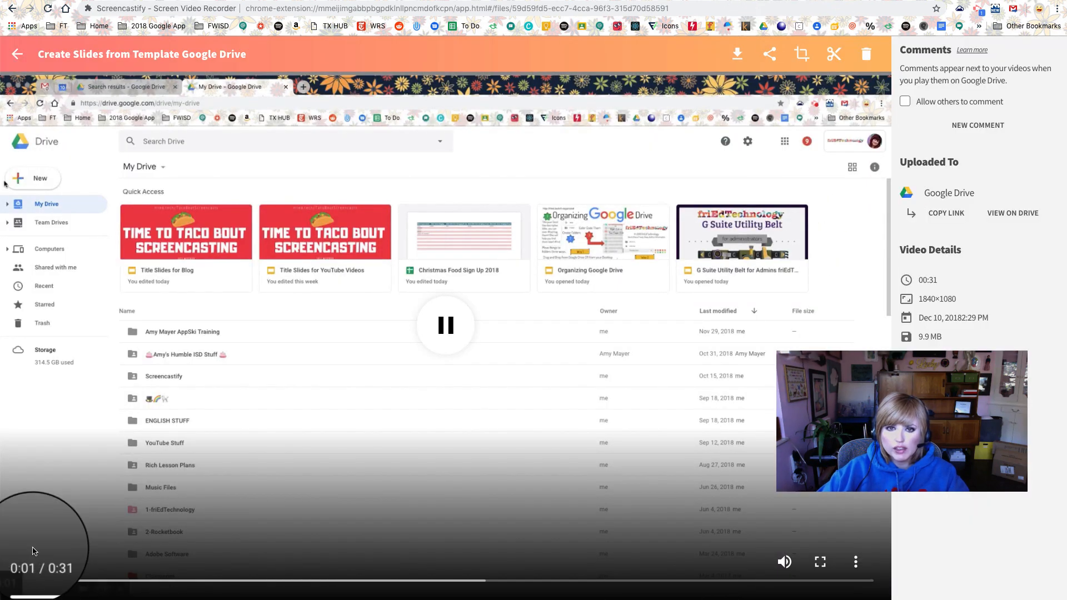
click(31, 178)
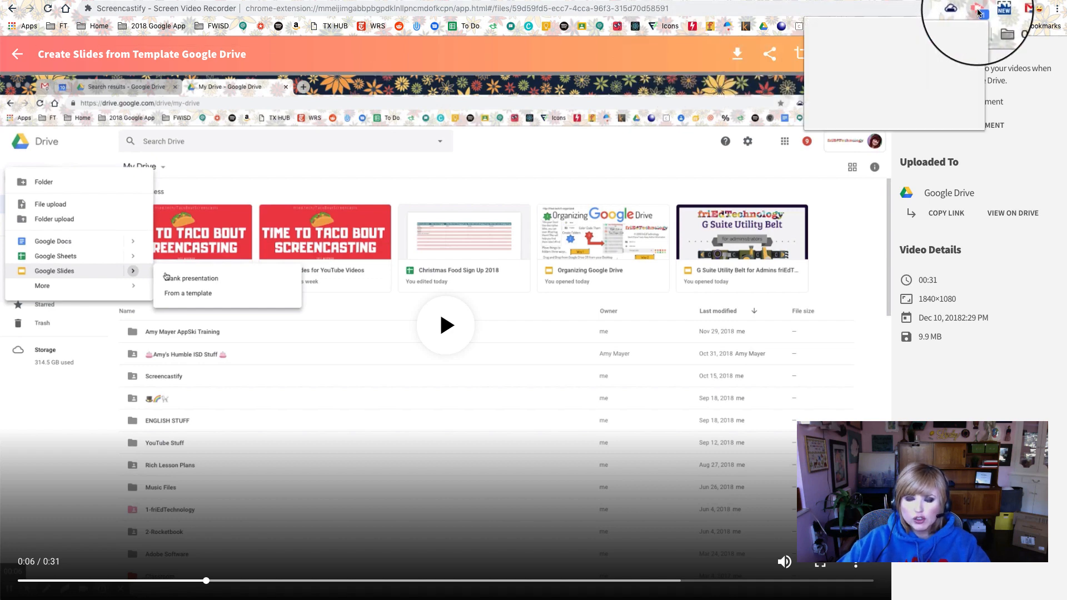
click(978, 10)
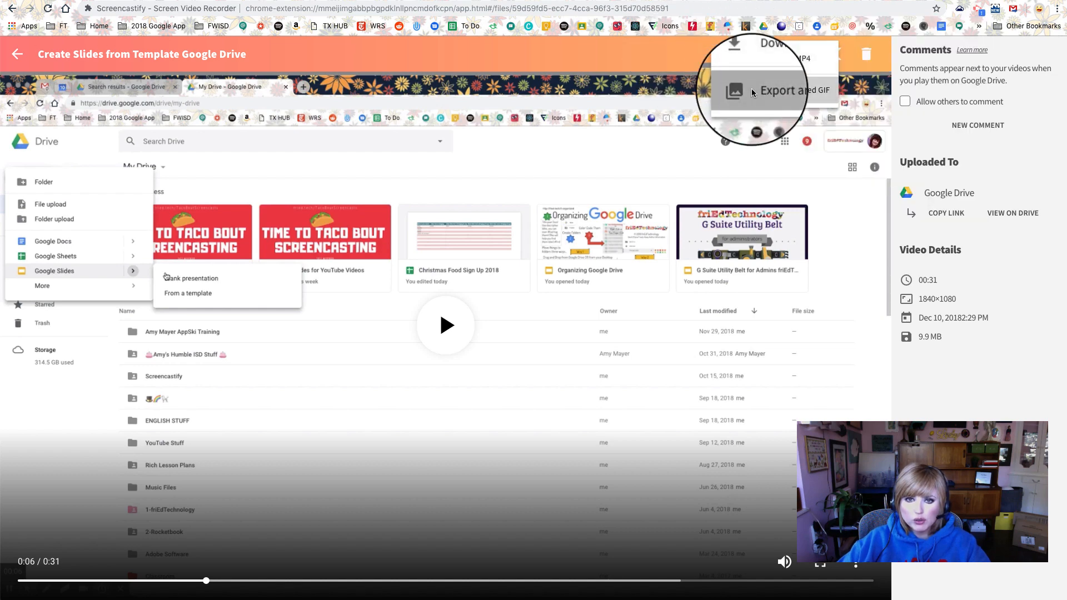
- Export the recording as a GIF, shrinking the Size slider until the too-large warning clears
click(786, 90)
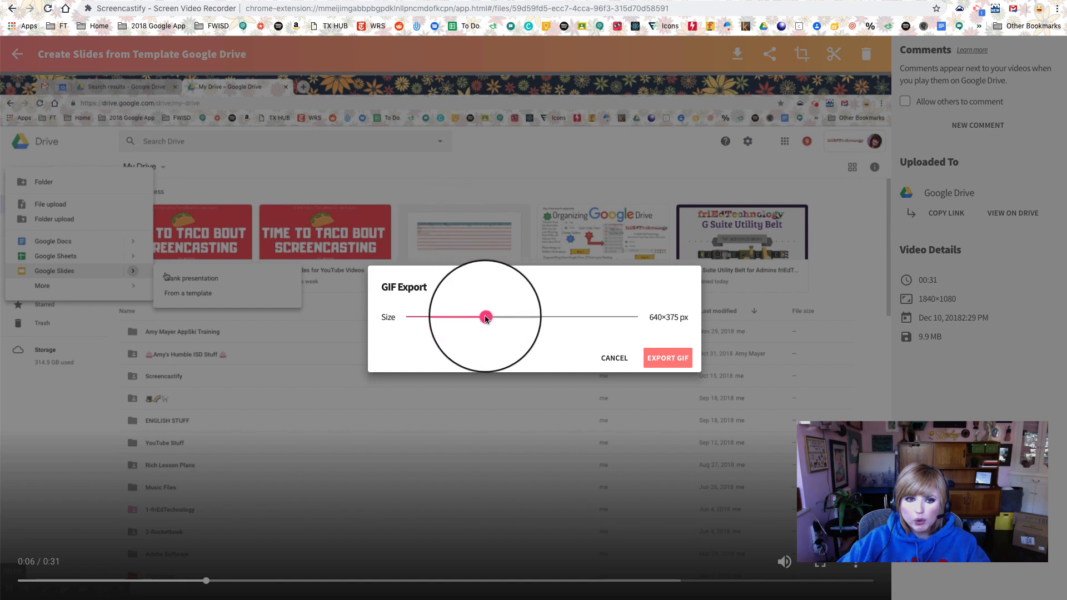
drag(486, 318, 581, 293)
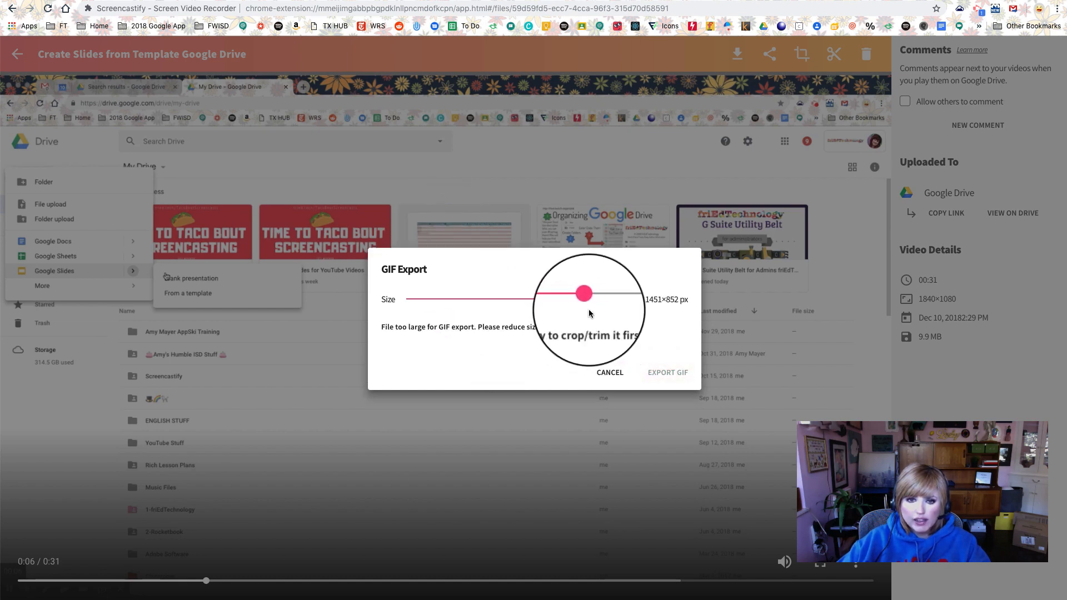
drag(584, 293, 573, 294)
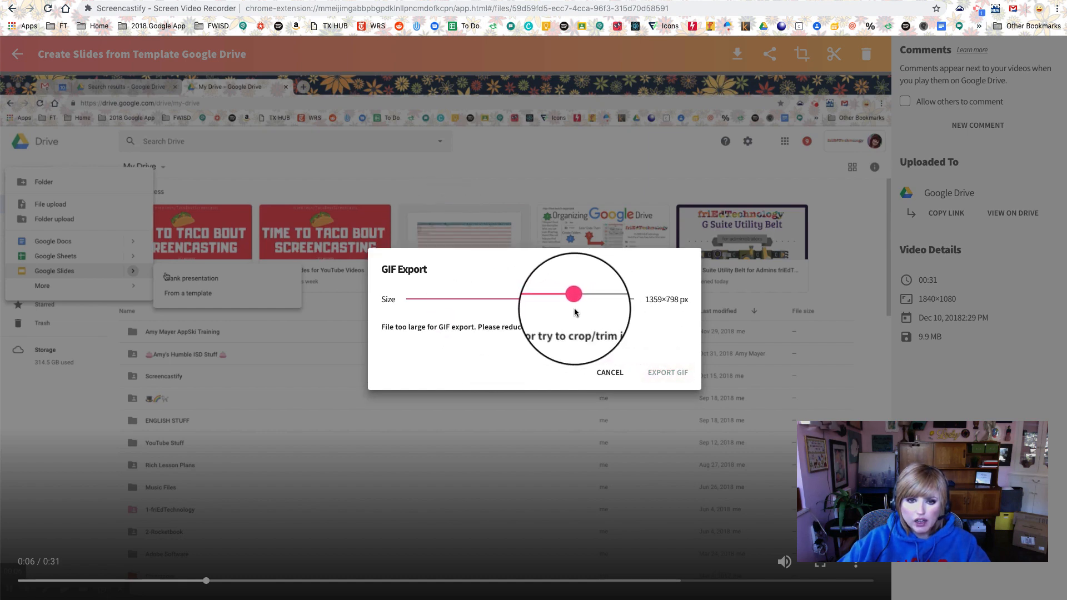
drag(572, 294, 573, 299)
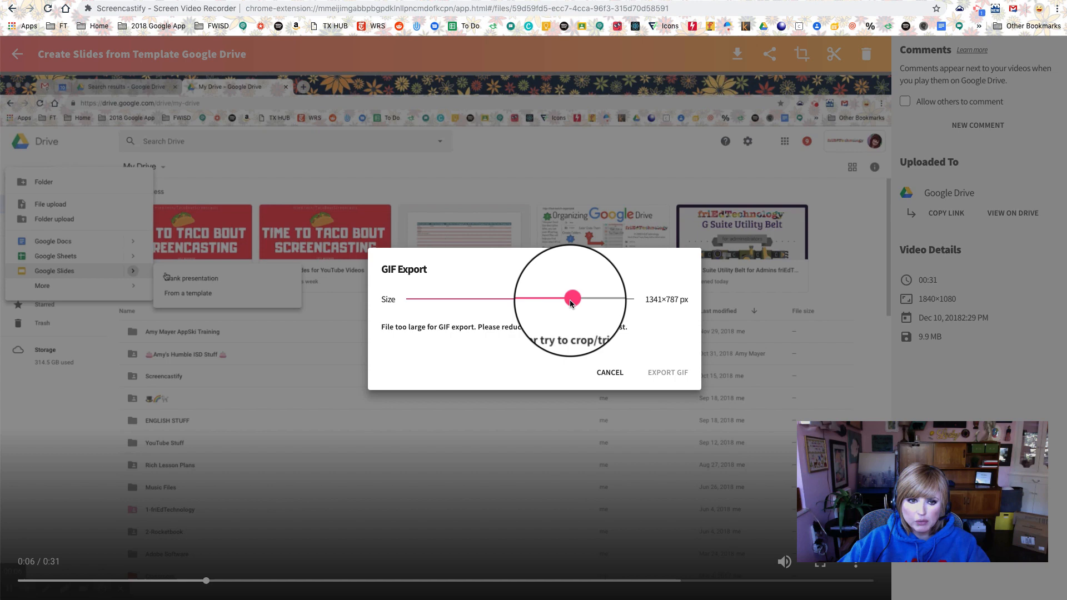
drag(572, 299, 548, 300)
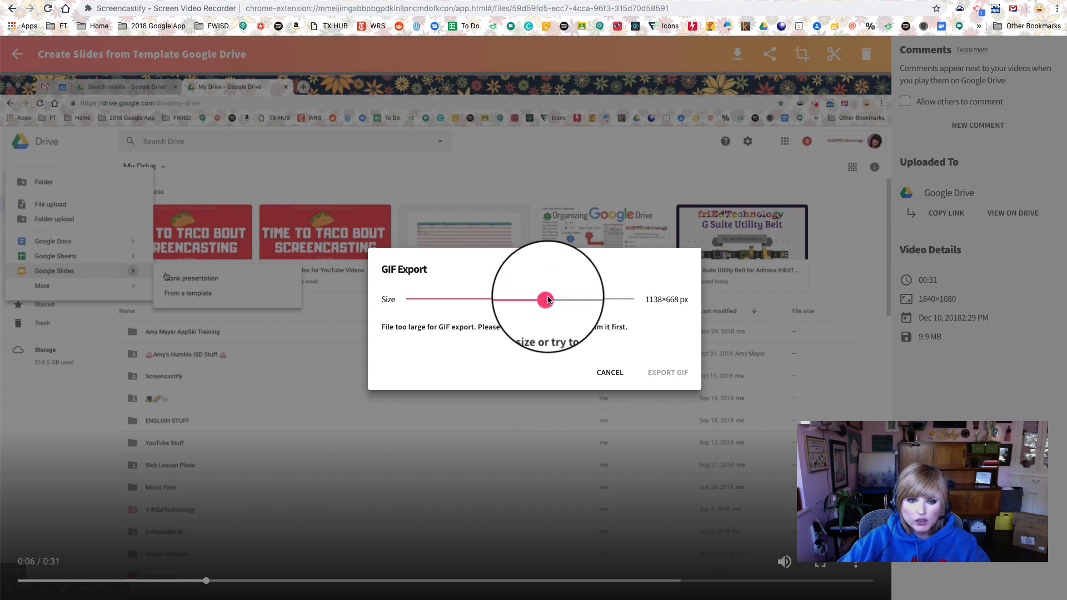
drag(548, 300, 507, 317)
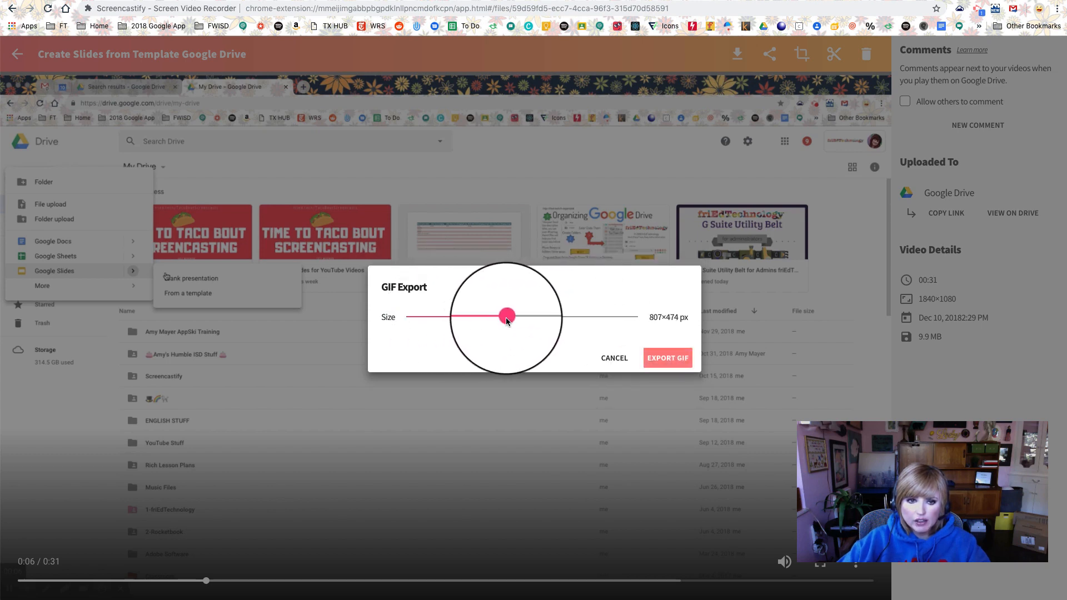
drag(507, 315, 526, 317)
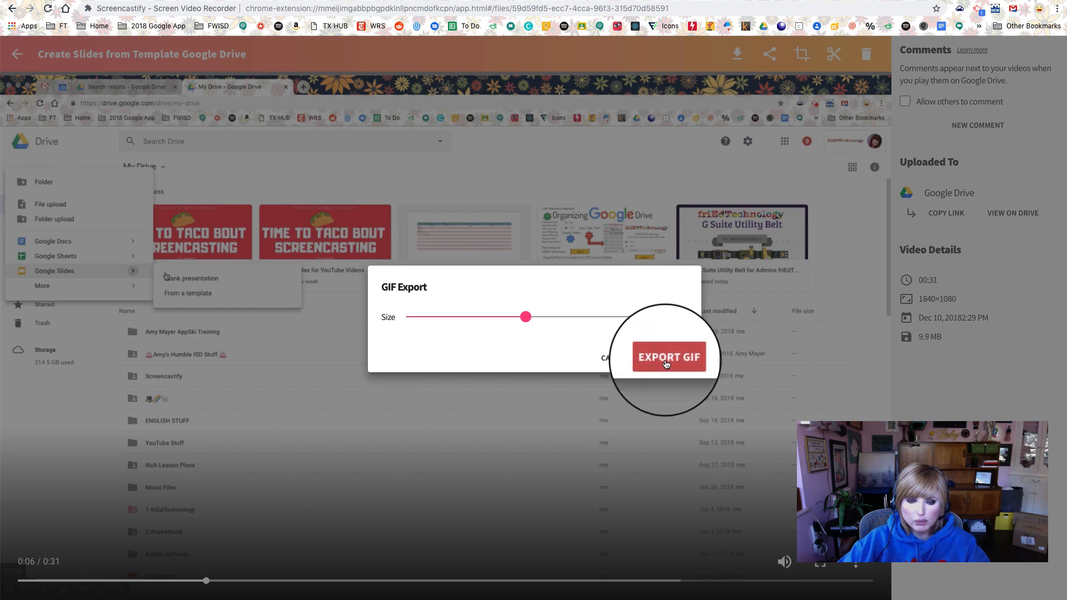
click(669, 357)
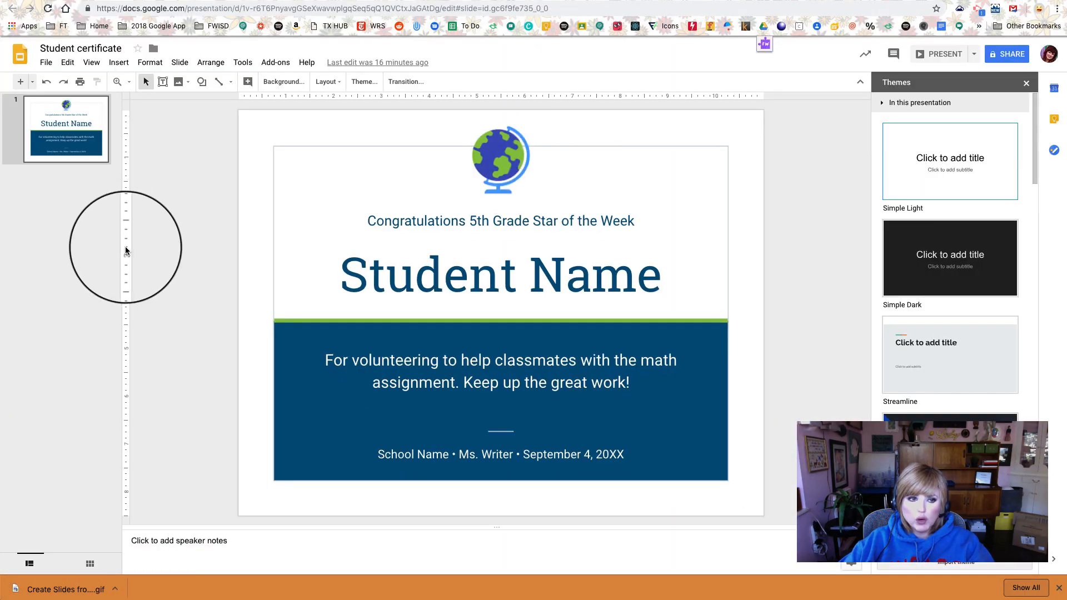
mouse_move(21, 83)
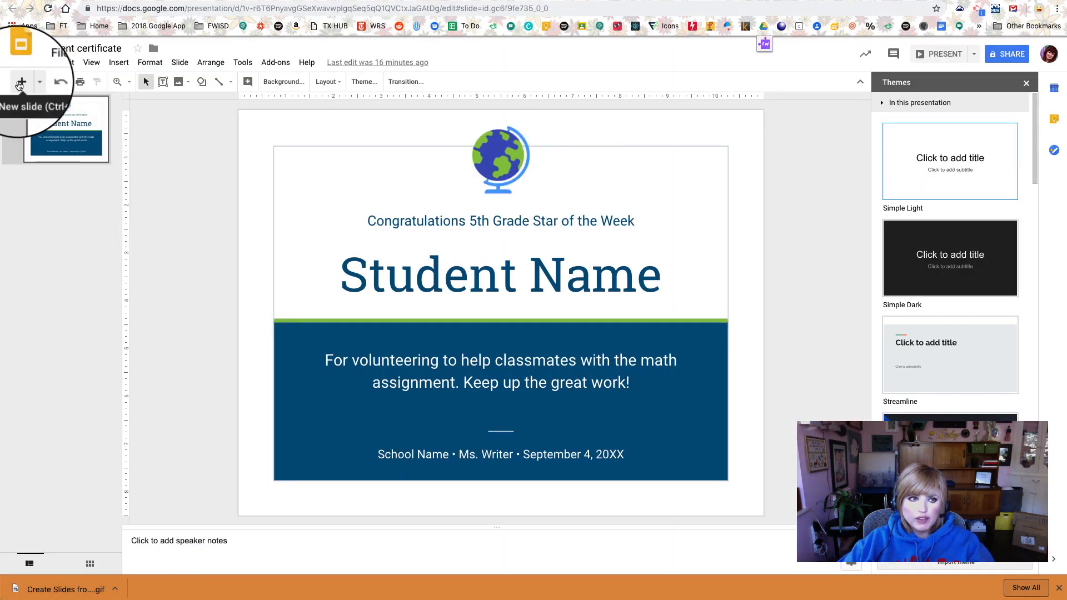
- Add a new slide holding the downloaded GIF with its bottom strip cropped off
click(20, 82)
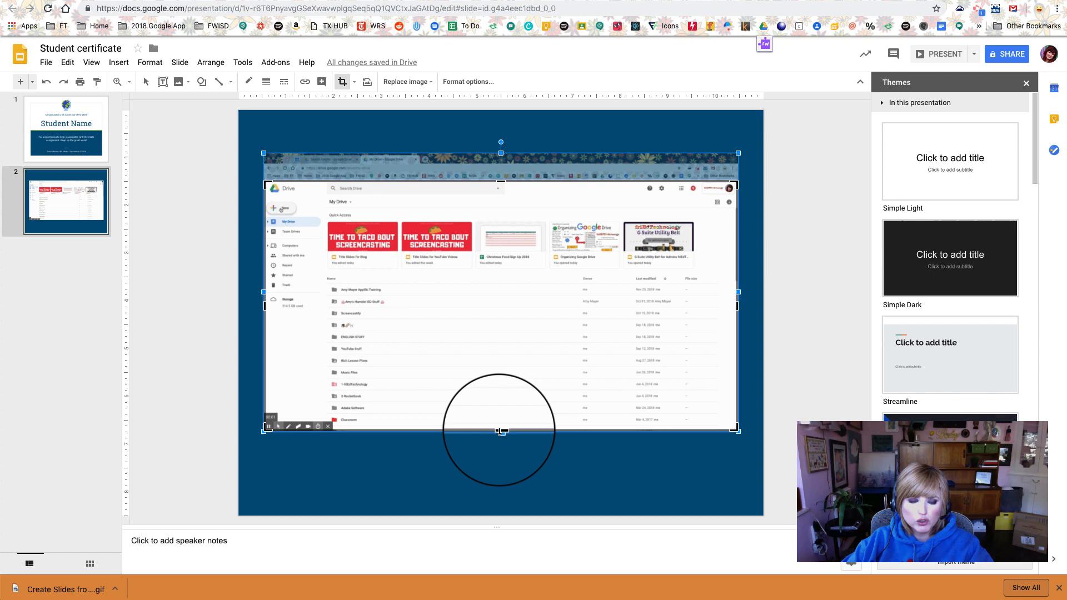
drag(501, 432, 502, 441)
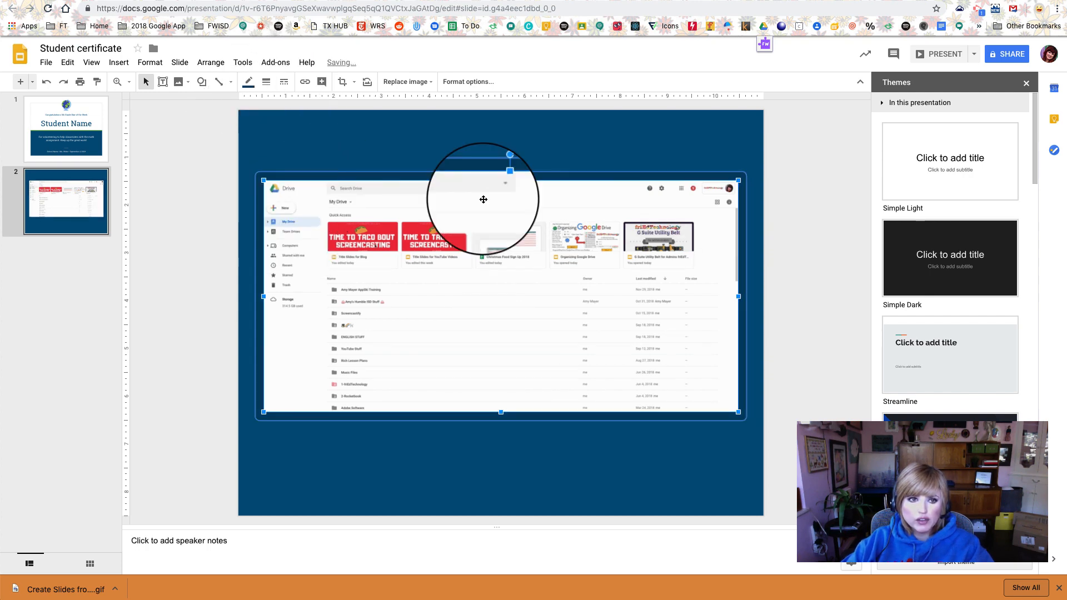
click(249, 81)
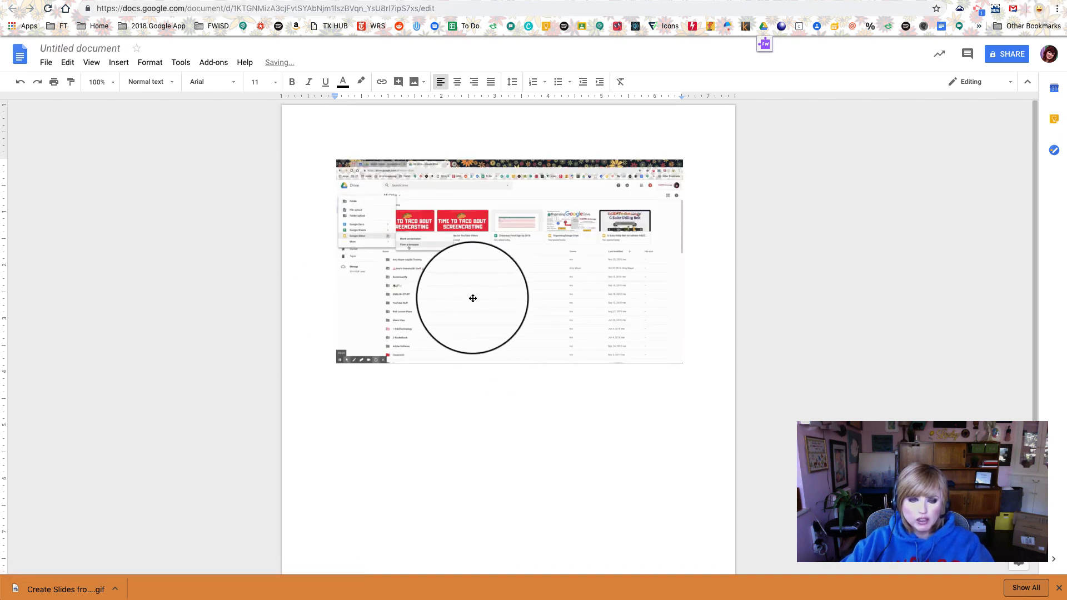
- Enlarge the inserted GIF toward the page edge and reduce the page margins in Page setup
click(473, 298)
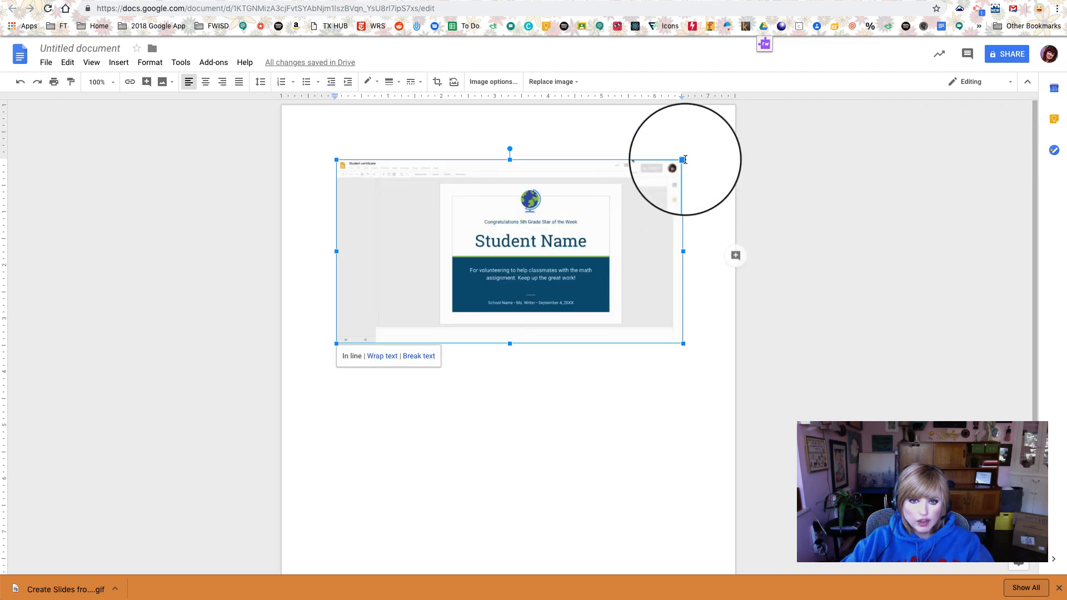
drag(683, 159, 710, 144)
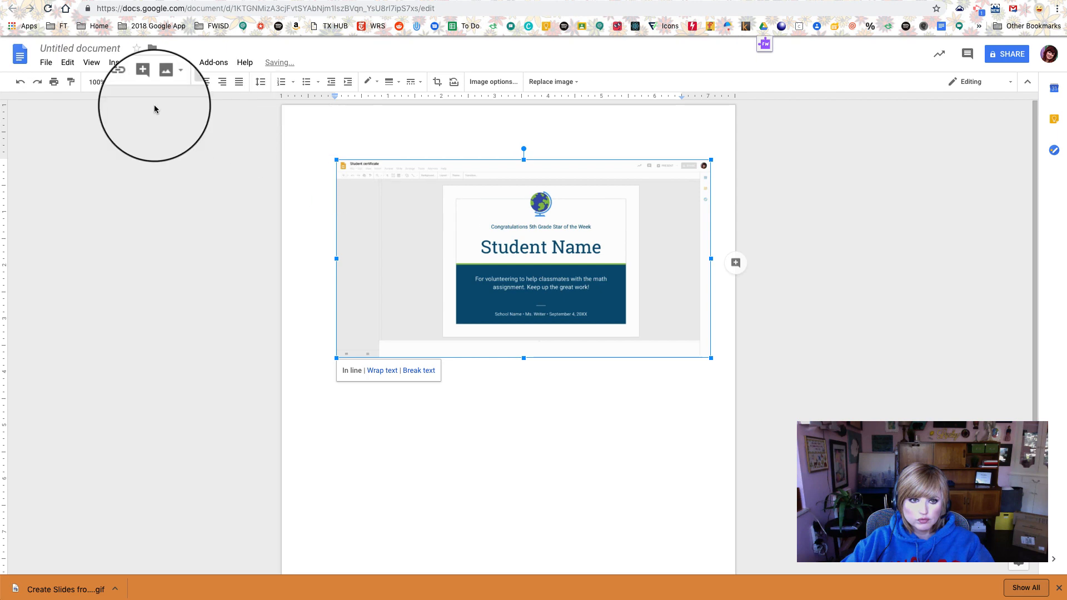
click(46, 62)
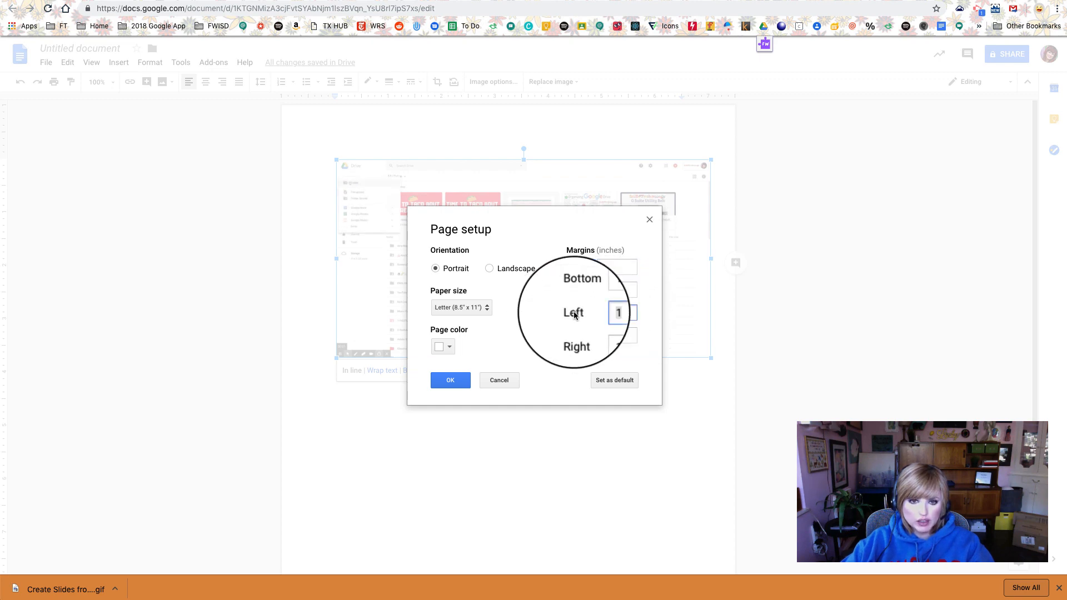
click(450, 380)
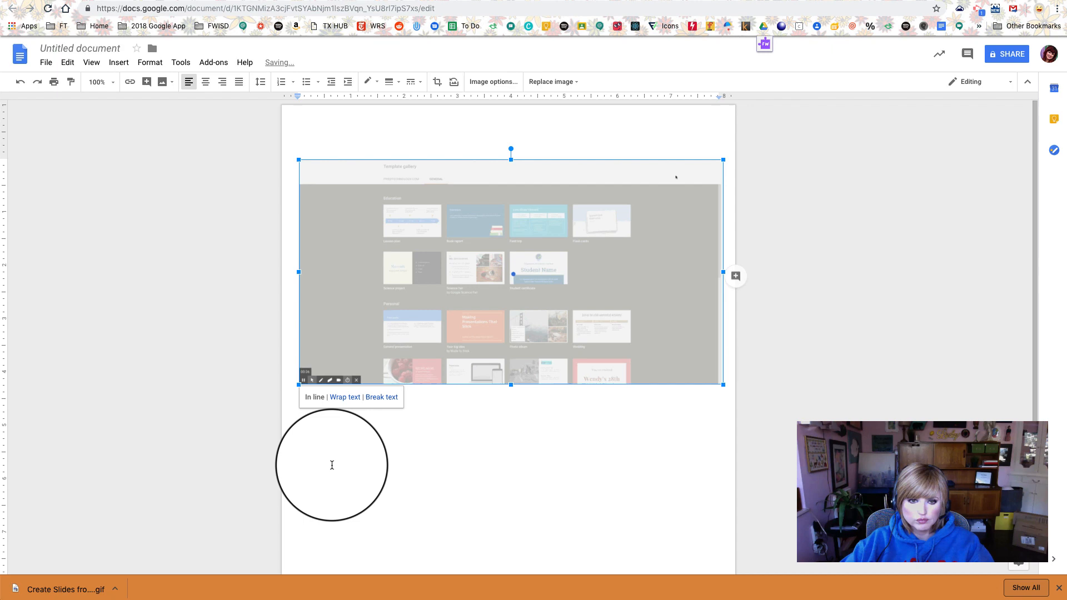